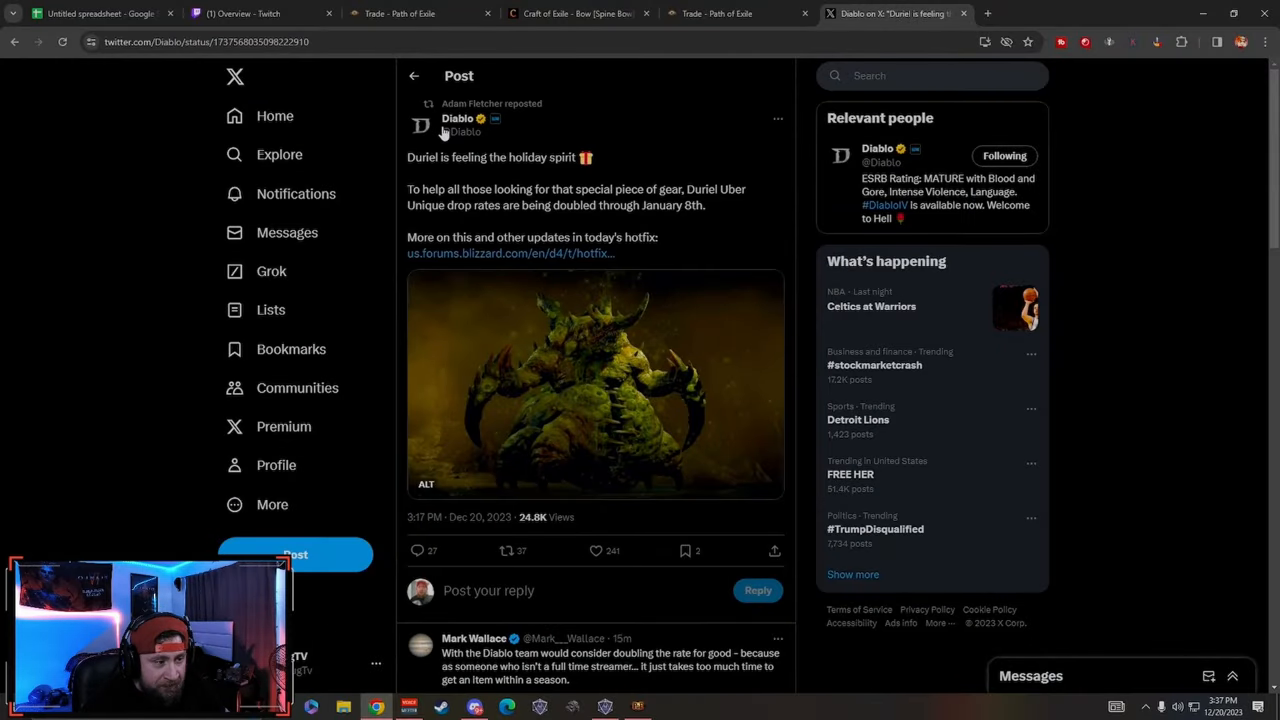
mouse_move(491, 103)
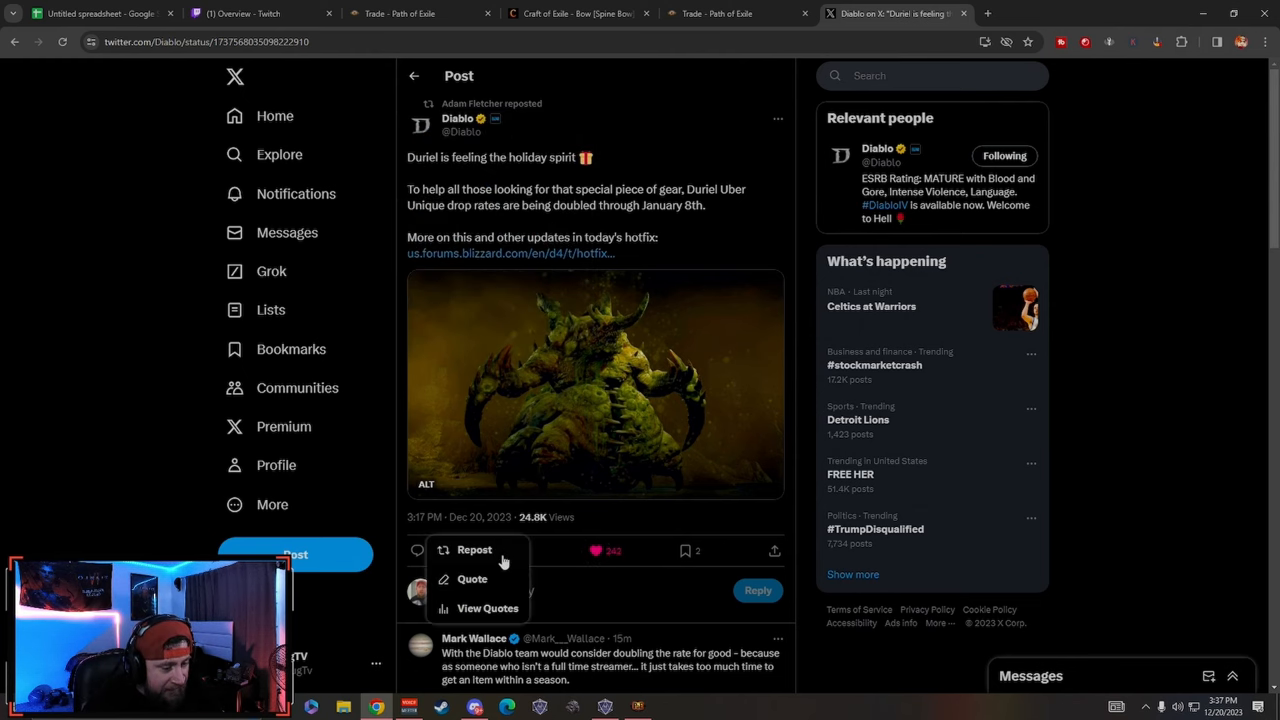
Step: Quote-repost the Diablo post with the comment 'This is Amazing i still nee…'
left_click(471, 579)
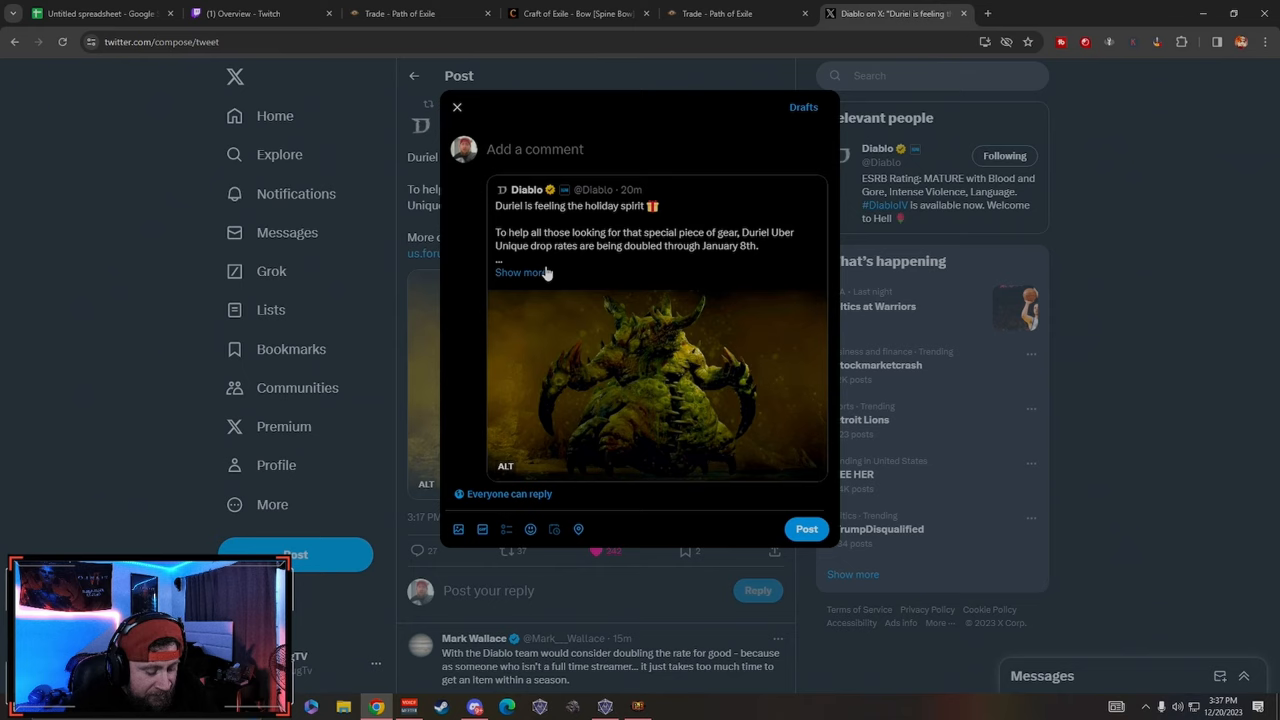
type("This is Amaz")
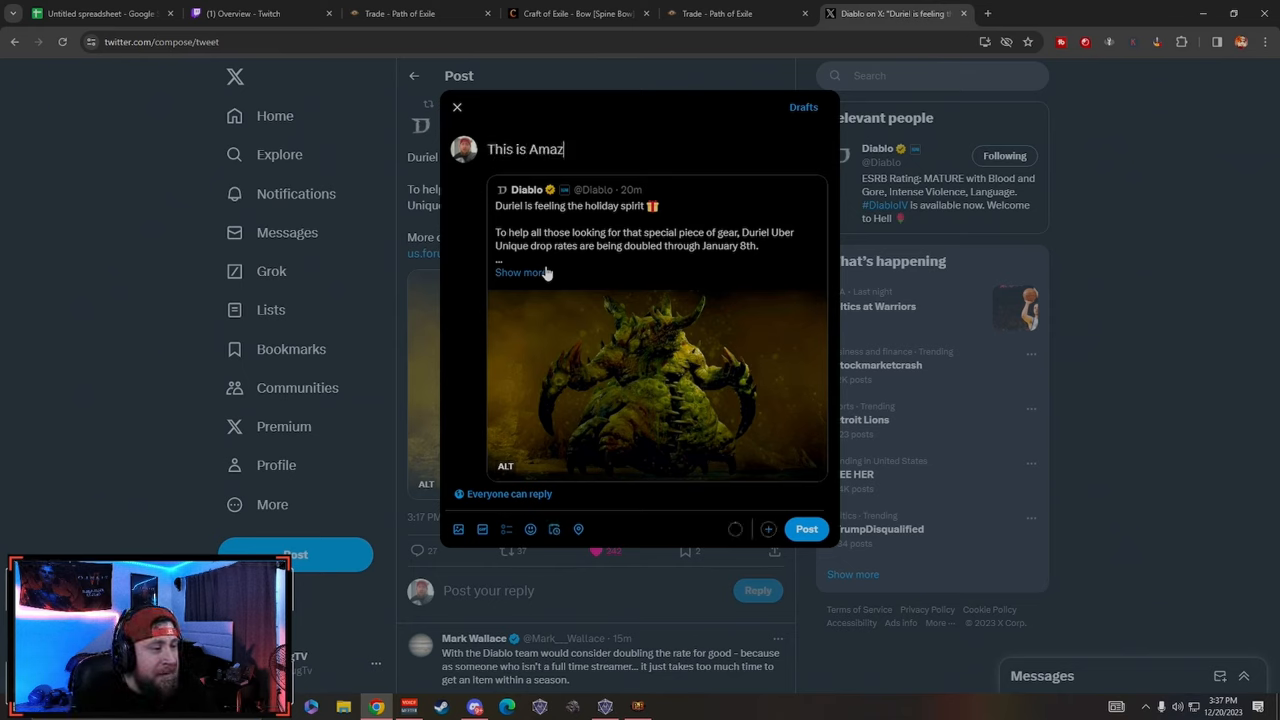
type("ing i still need 2!")
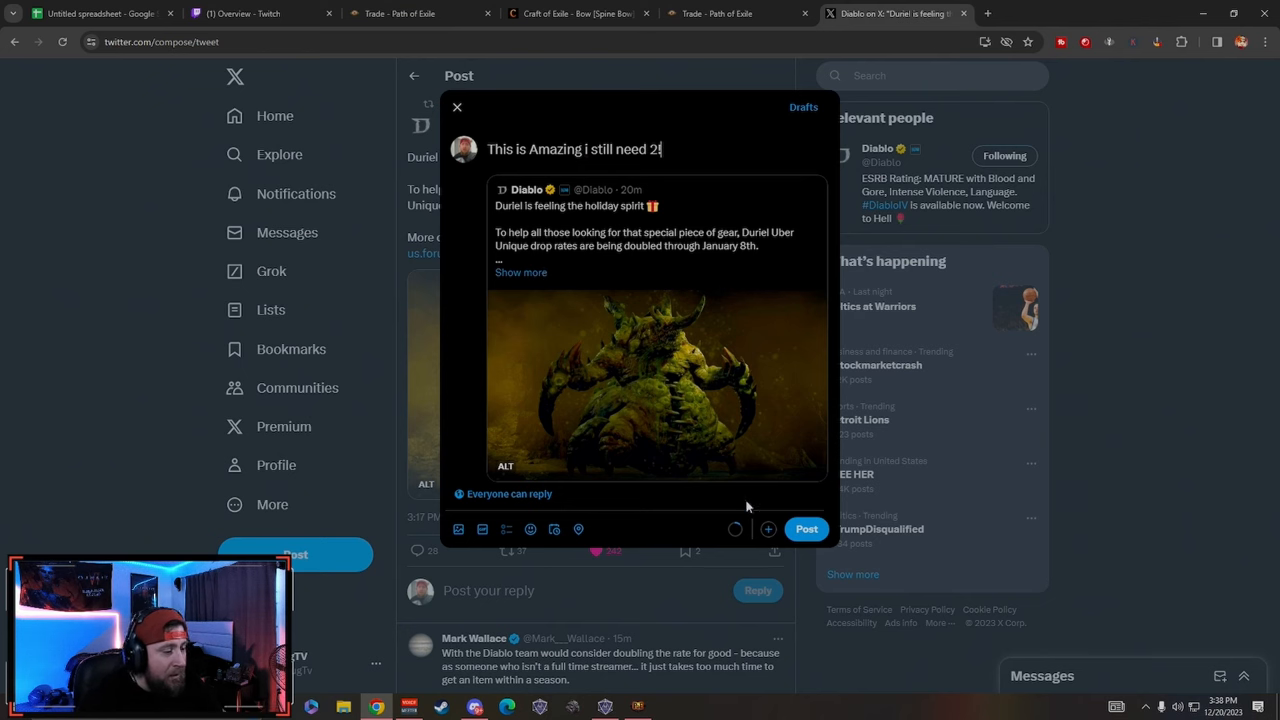
left_click(806, 529)
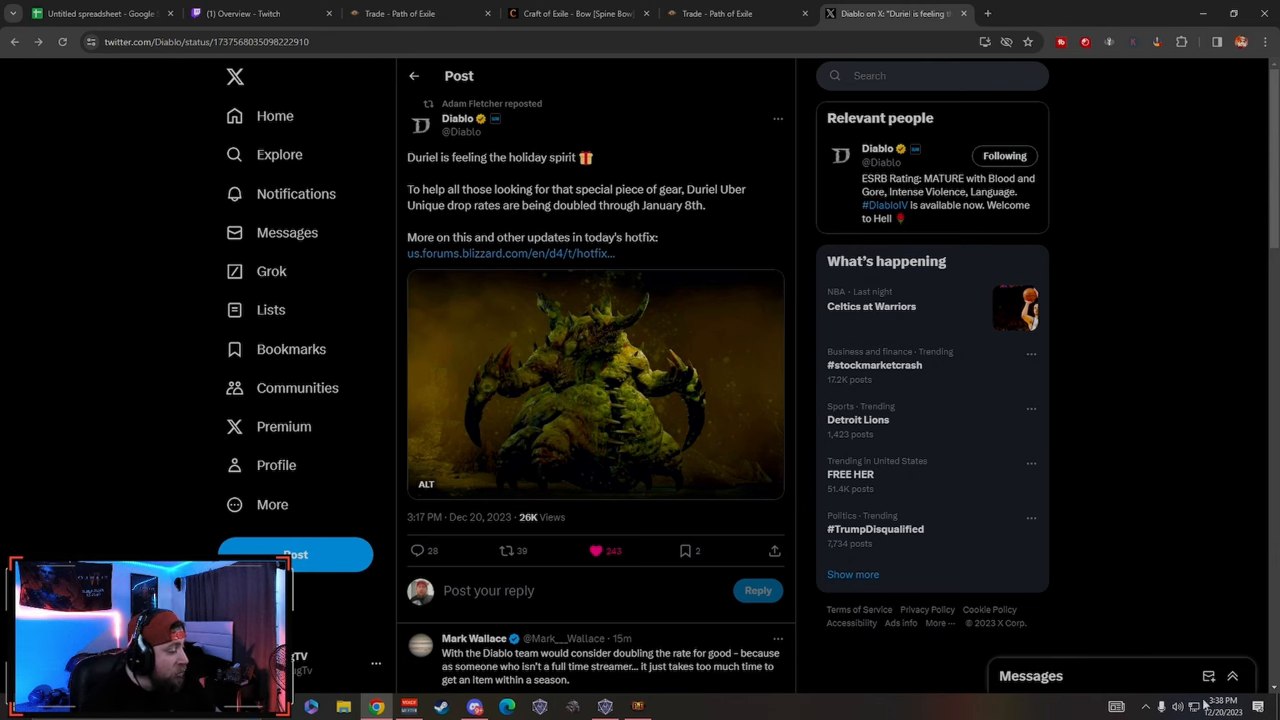
left_click(1228, 707)
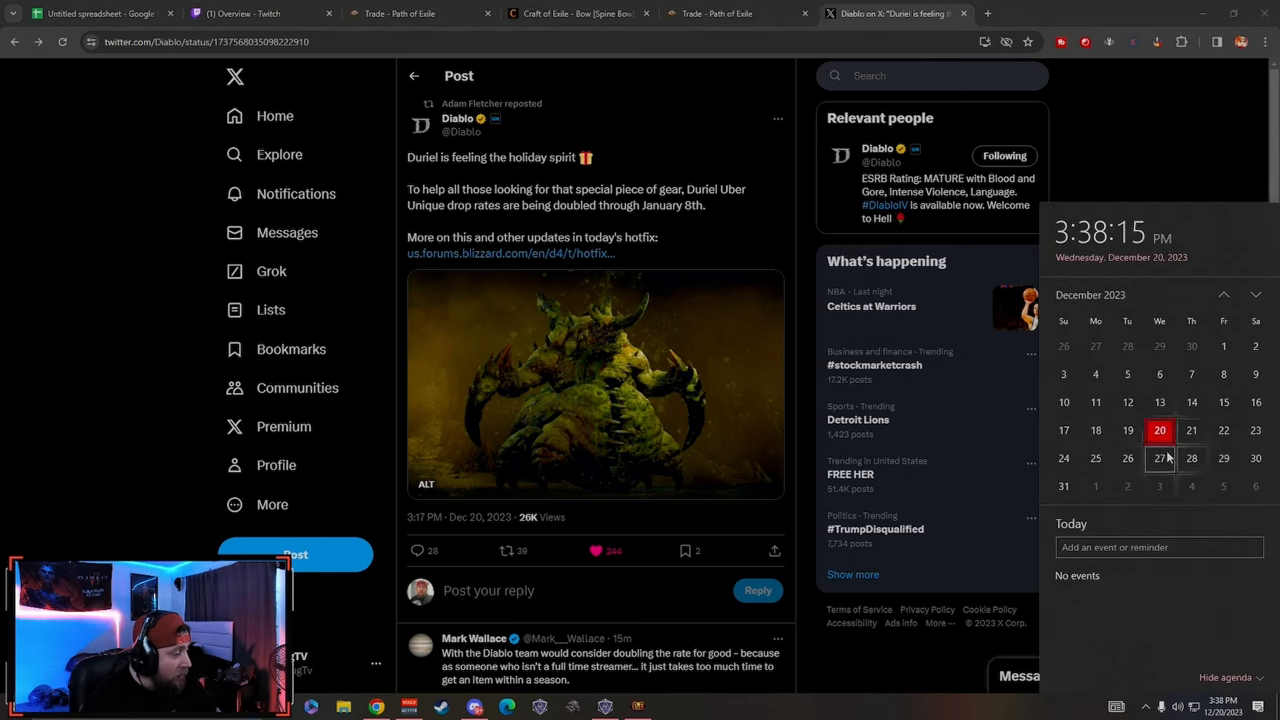
mouse_move(863, 692)
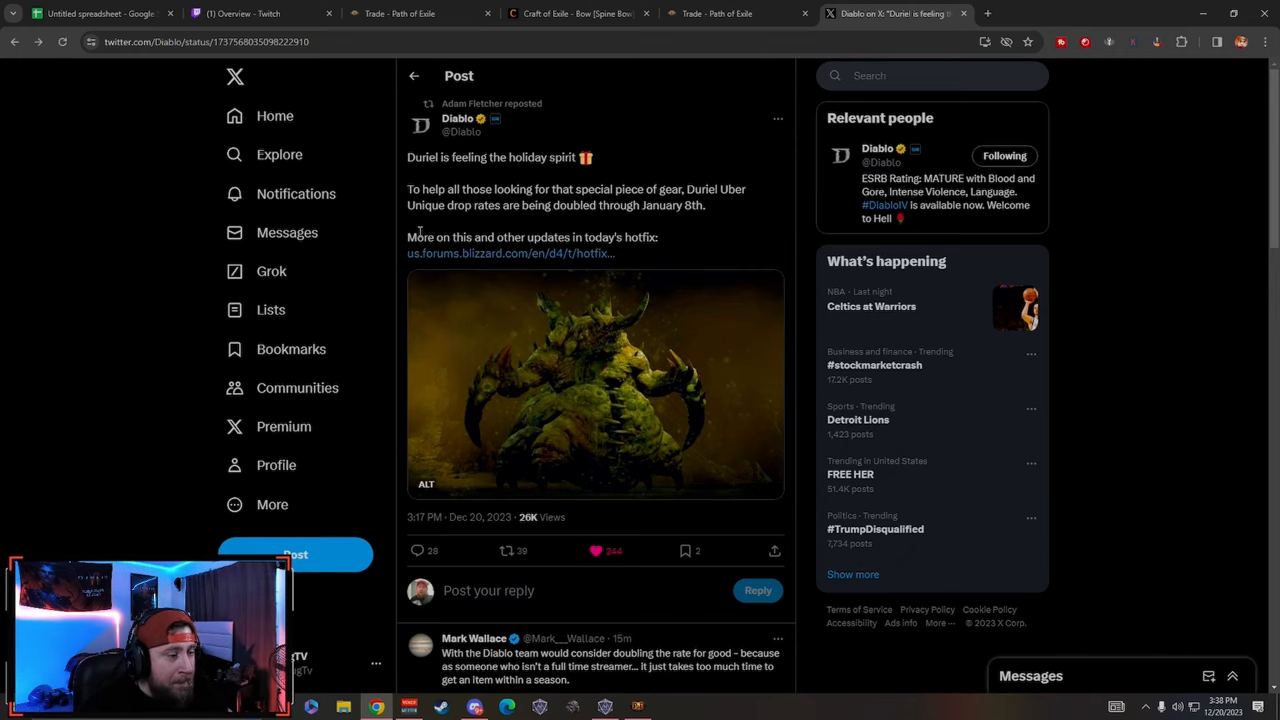
Step: Follow the us.forums.blizzard.com link and scroll down to the Duriel drop-rate notes
left_click(510, 253)
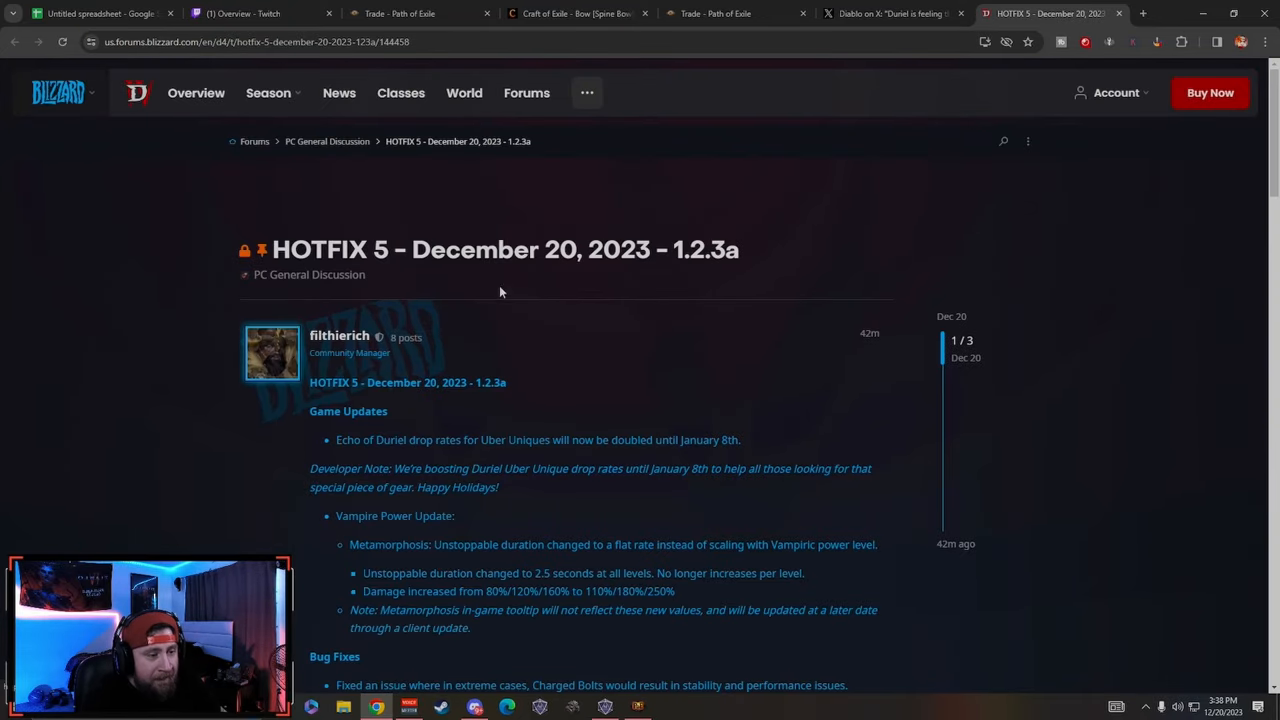
scroll("down", 3)
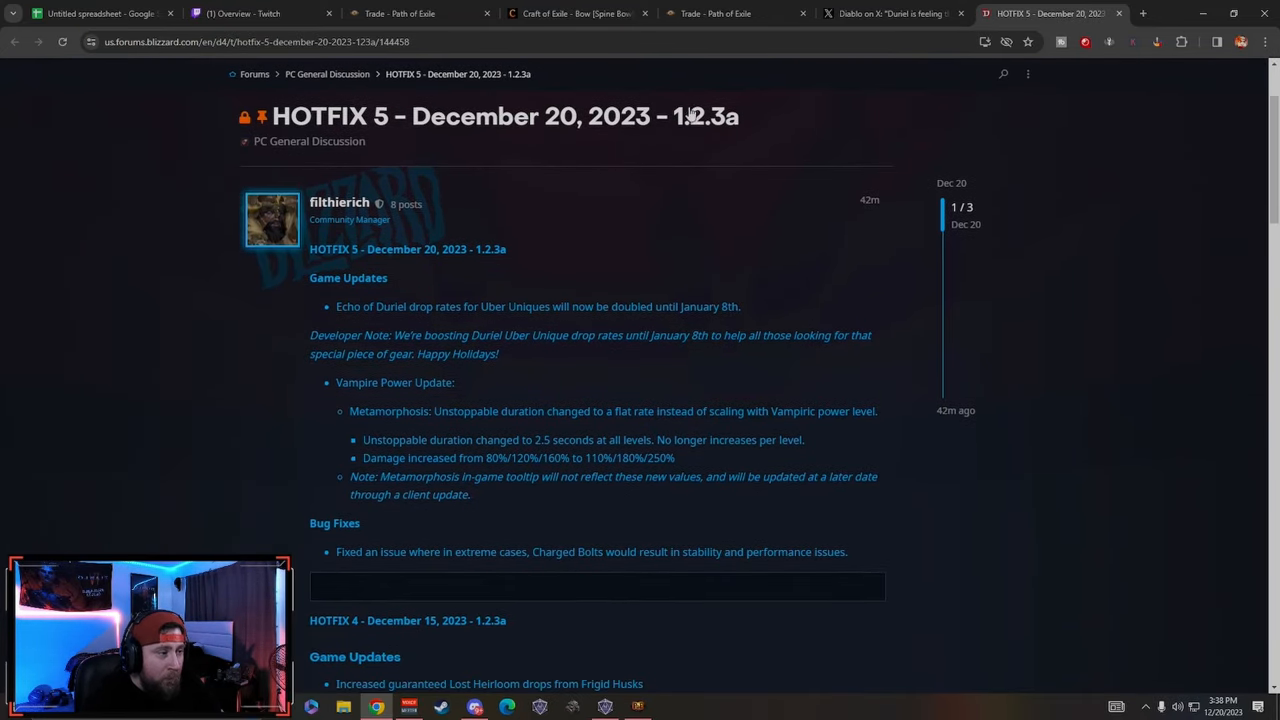
scroll("down", 3)
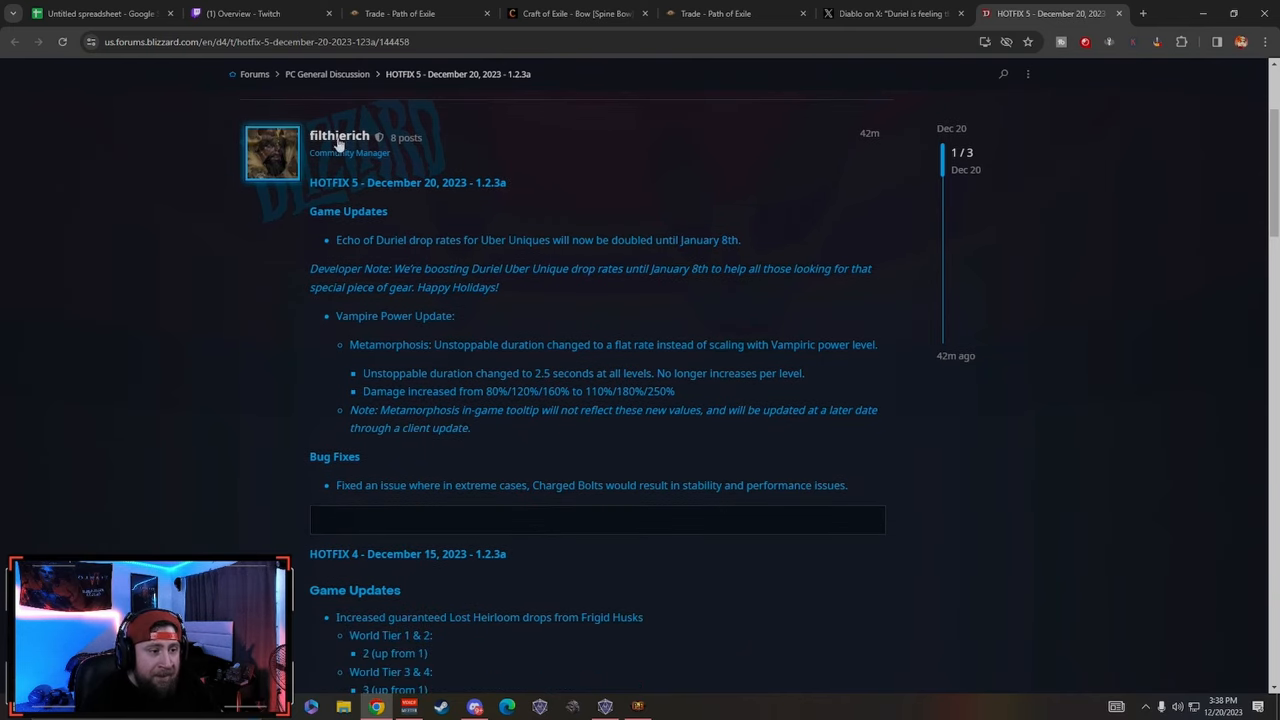
mouse_move(355, 262)
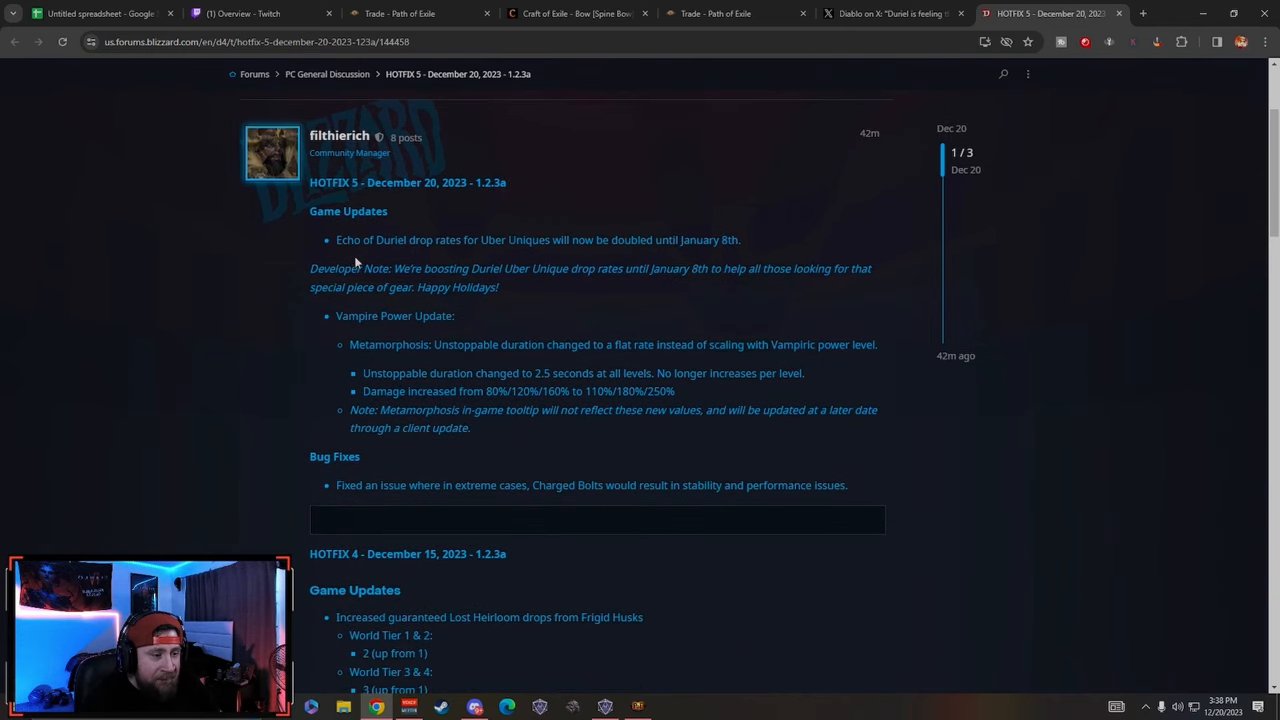
mouse_move(500, 243)
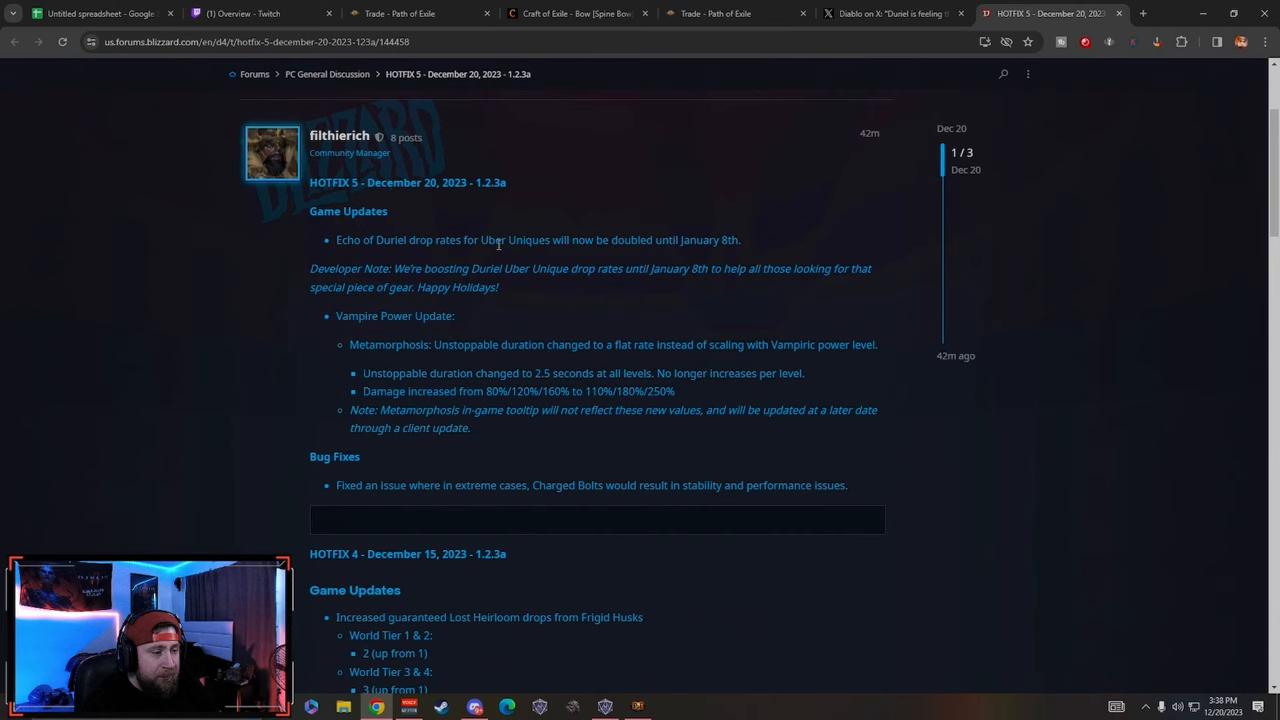
mouse_move(782, 246)
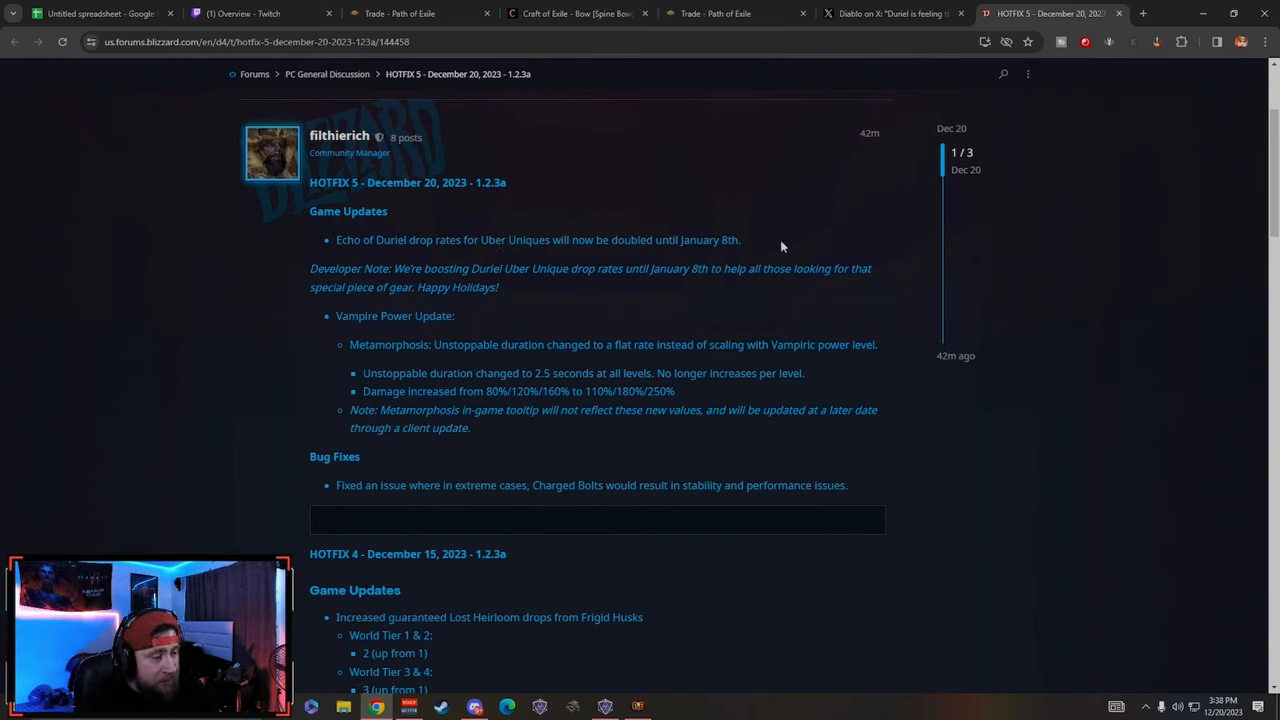
mouse_move(798, 247)
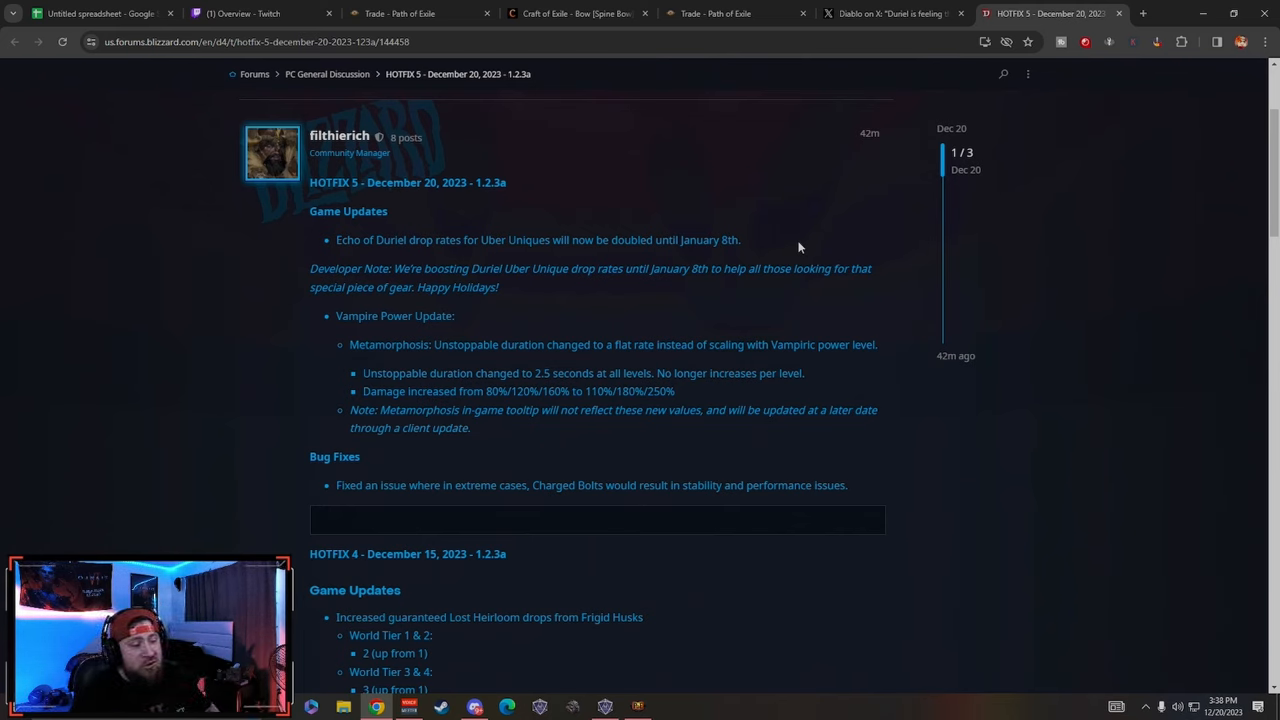
mouse_move(400, 282)
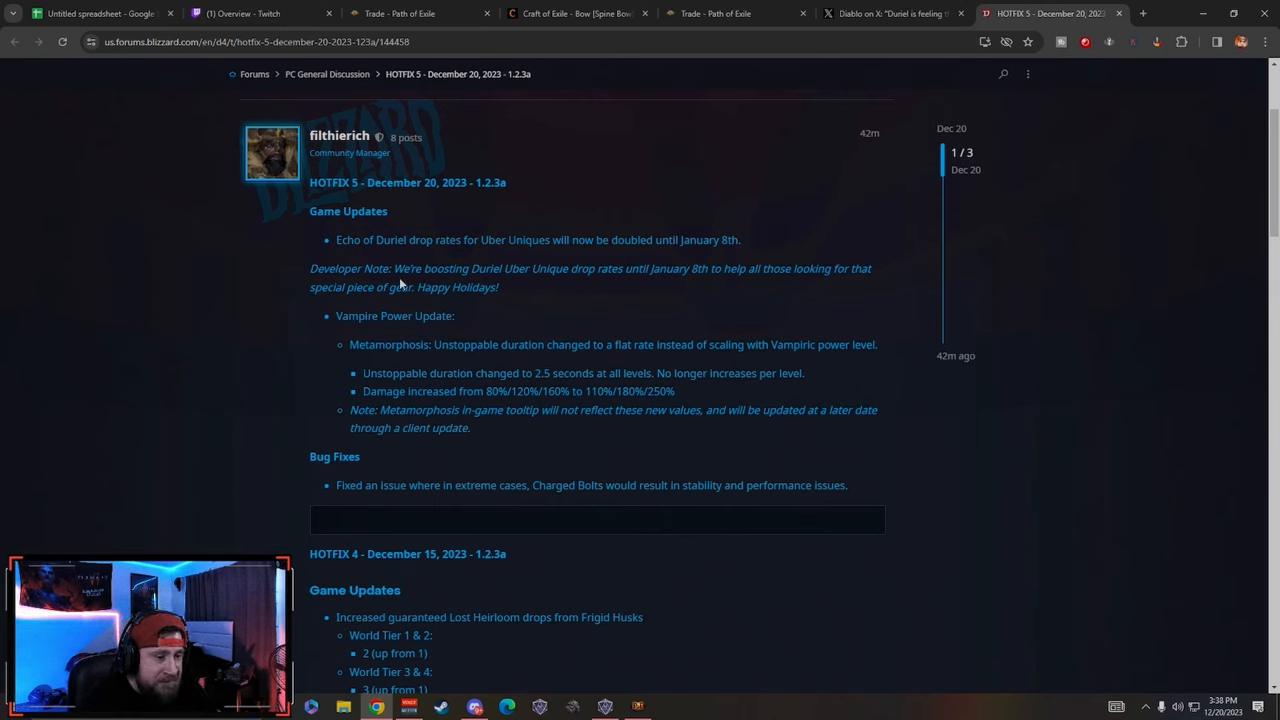
mouse_move(563, 303)
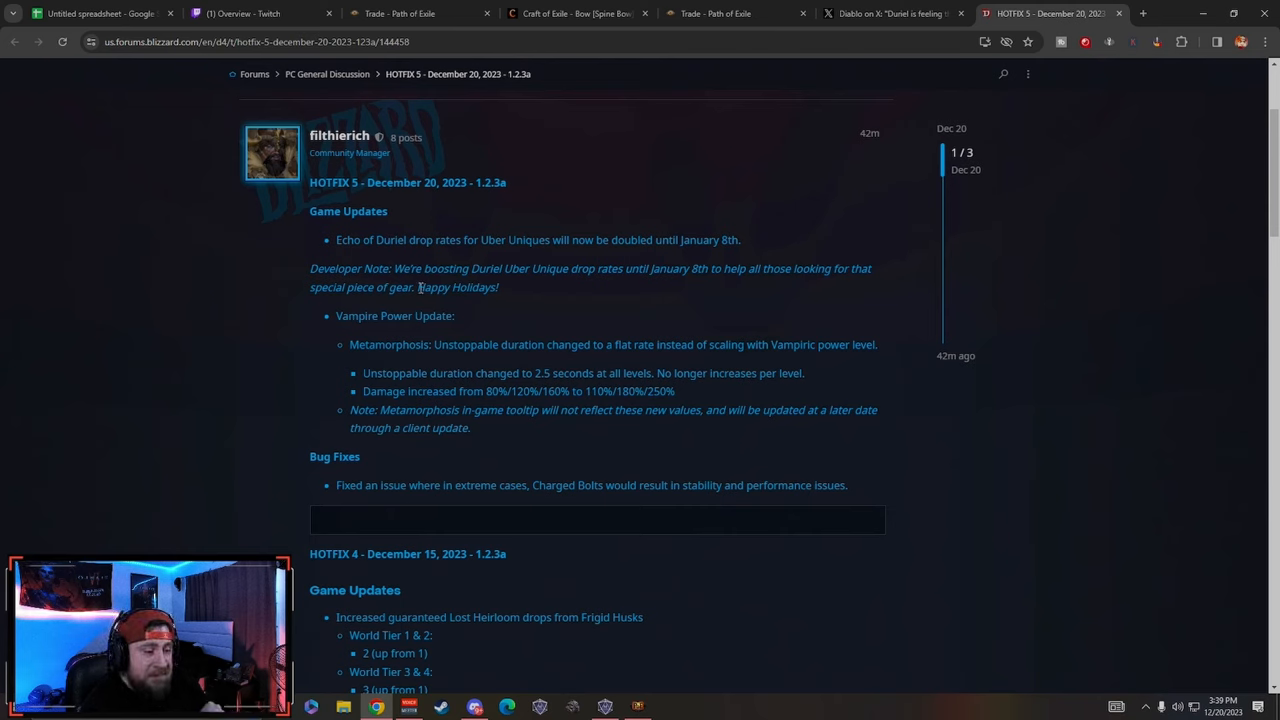
mouse_move(423, 330)
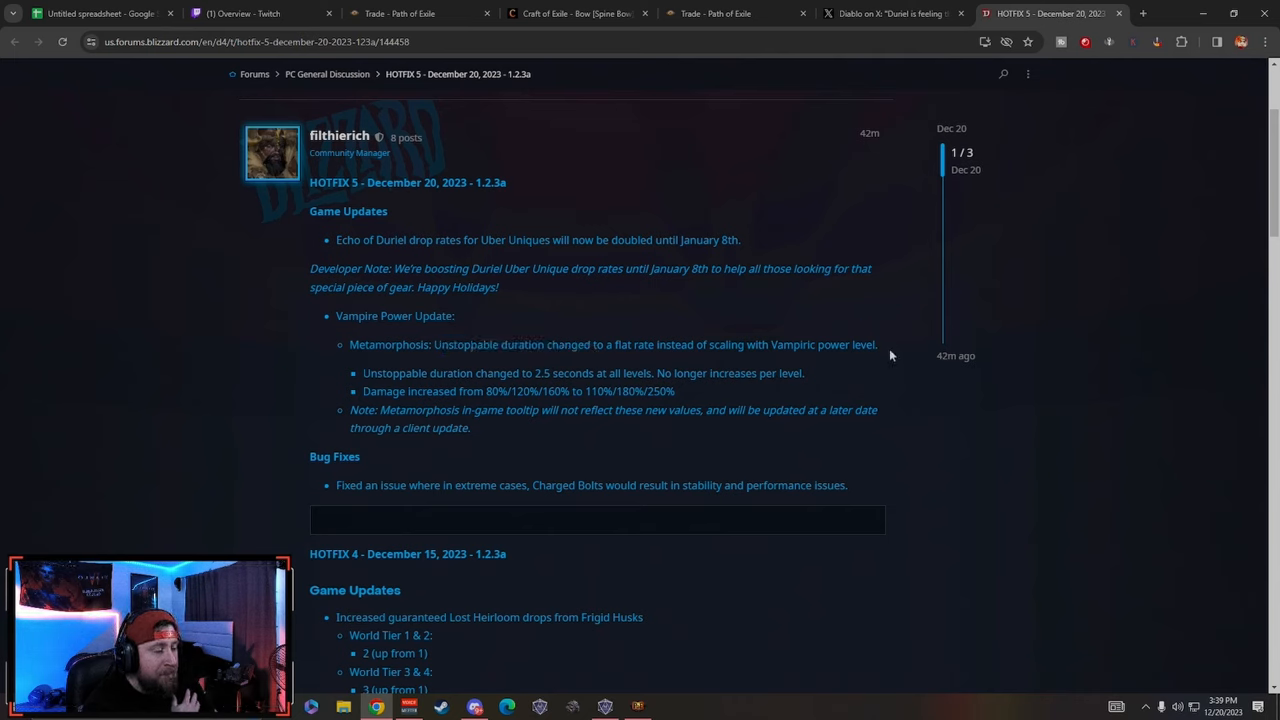
mouse_move(378, 388)
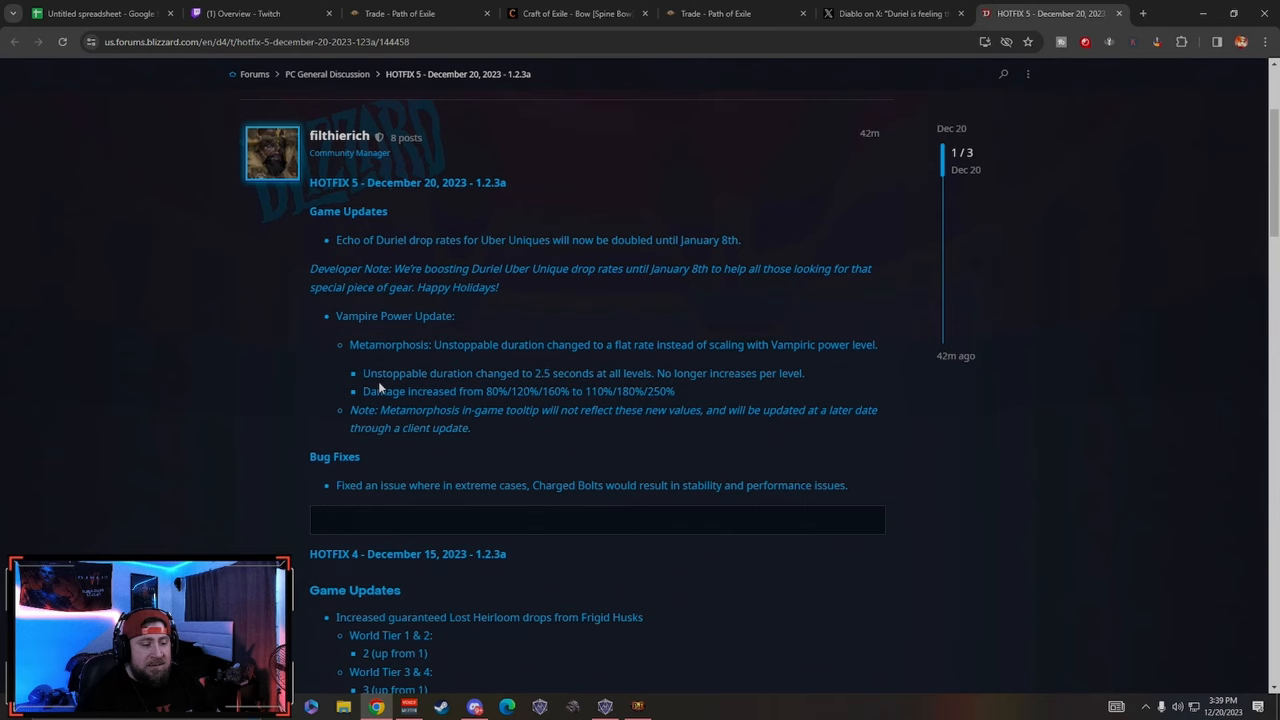
mouse_move(557, 375)
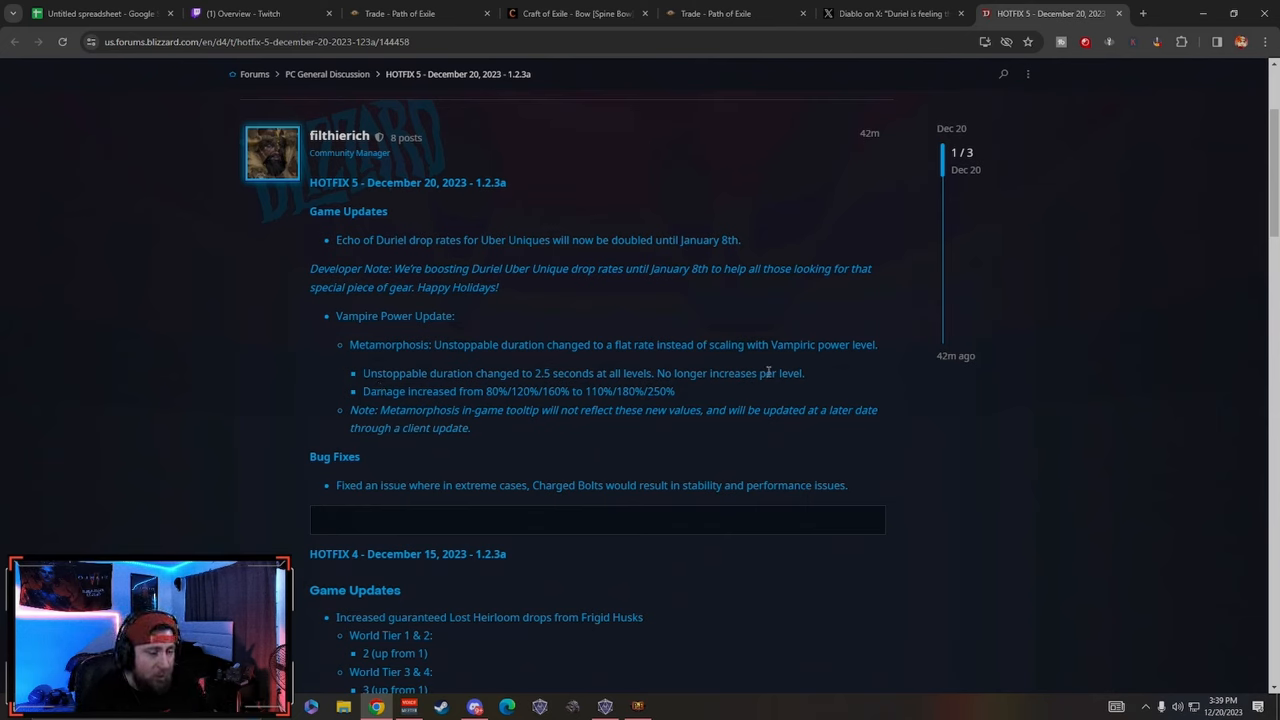
mouse_move(360, 398)
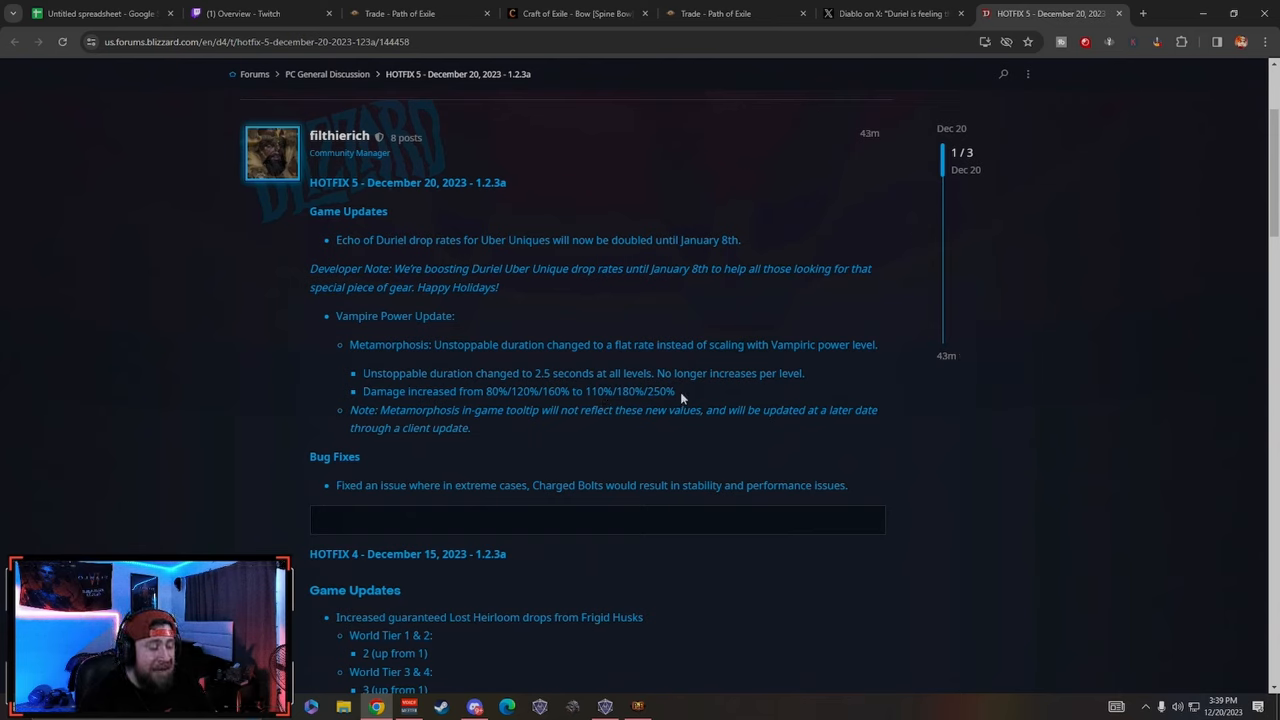
mouse_move(467, 467)
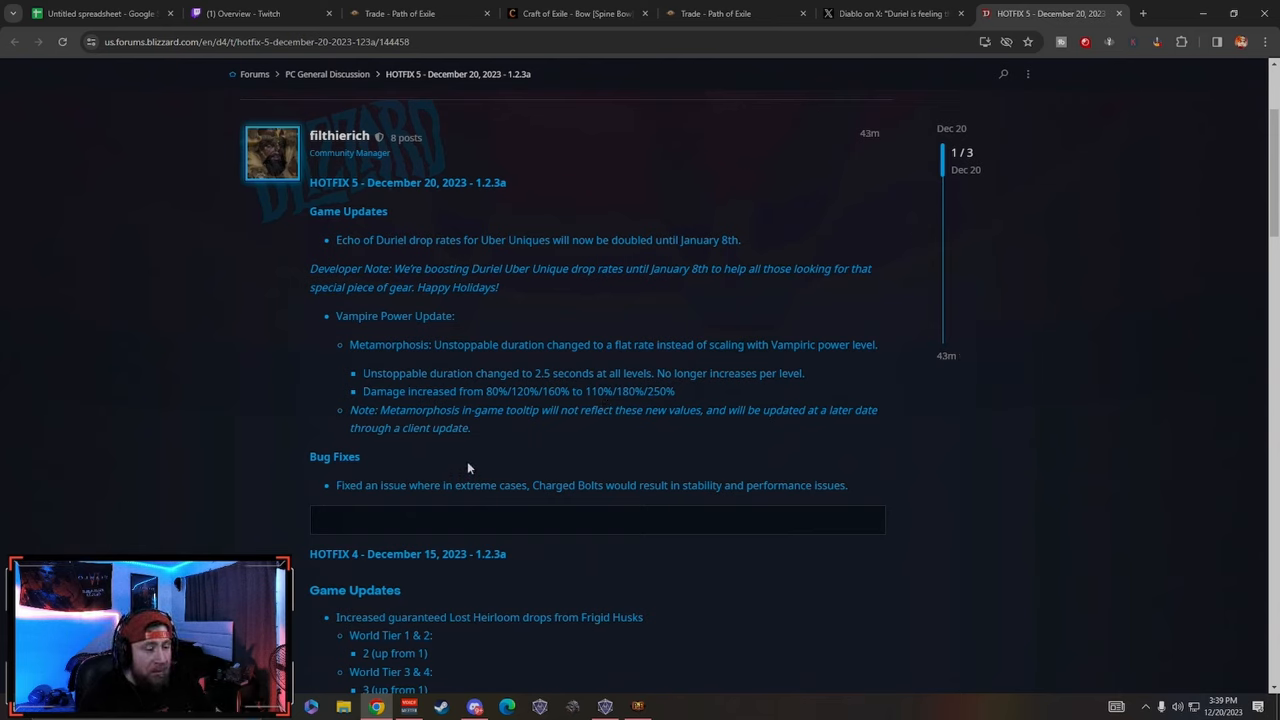
mouse_move(546, 450)
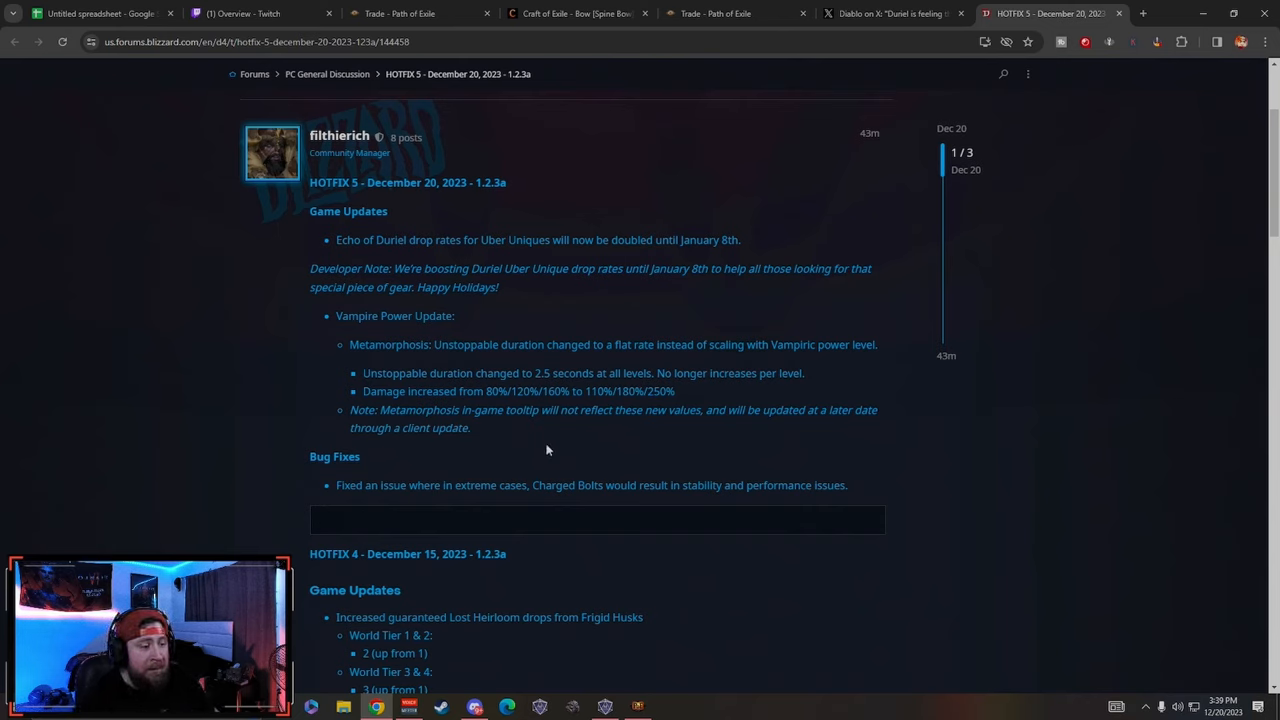
mouse_move(526, 367)
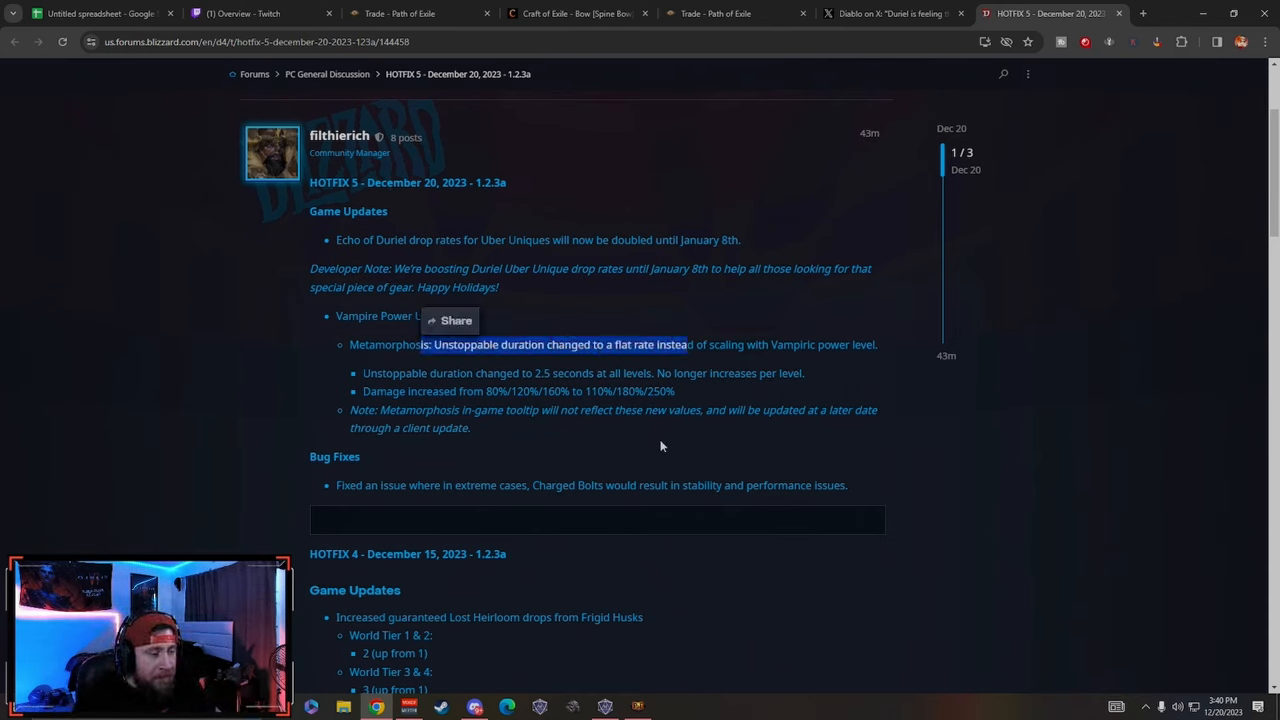
Step: Clear the text selection, scroll back to the top, and return to the X tab
left_click(660, 445)
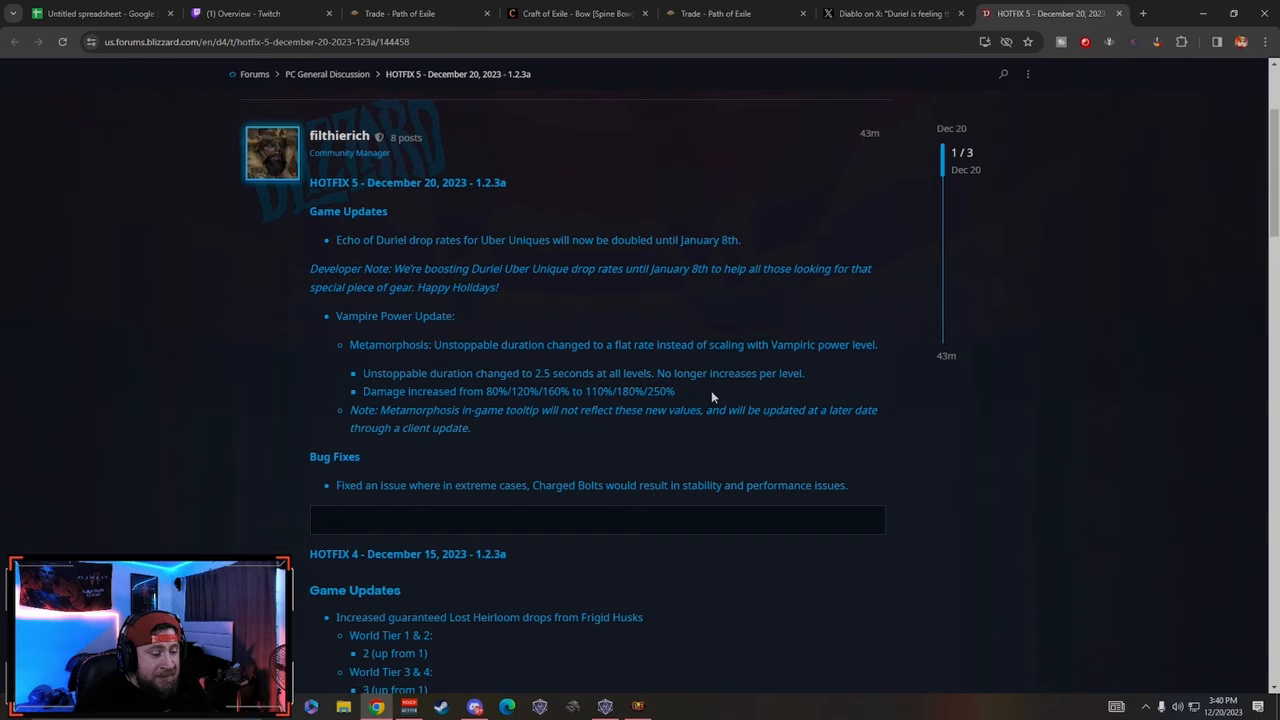
mouse_move(348, 474)
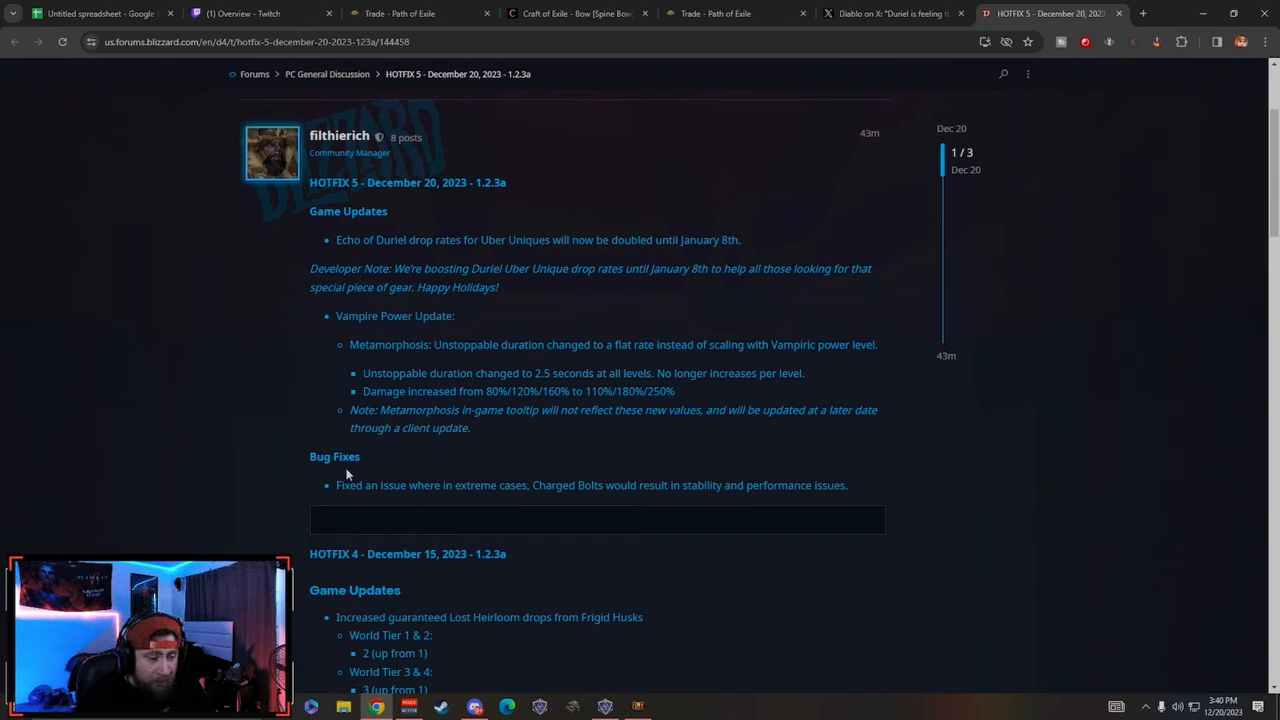
mouse_move(542, 488)
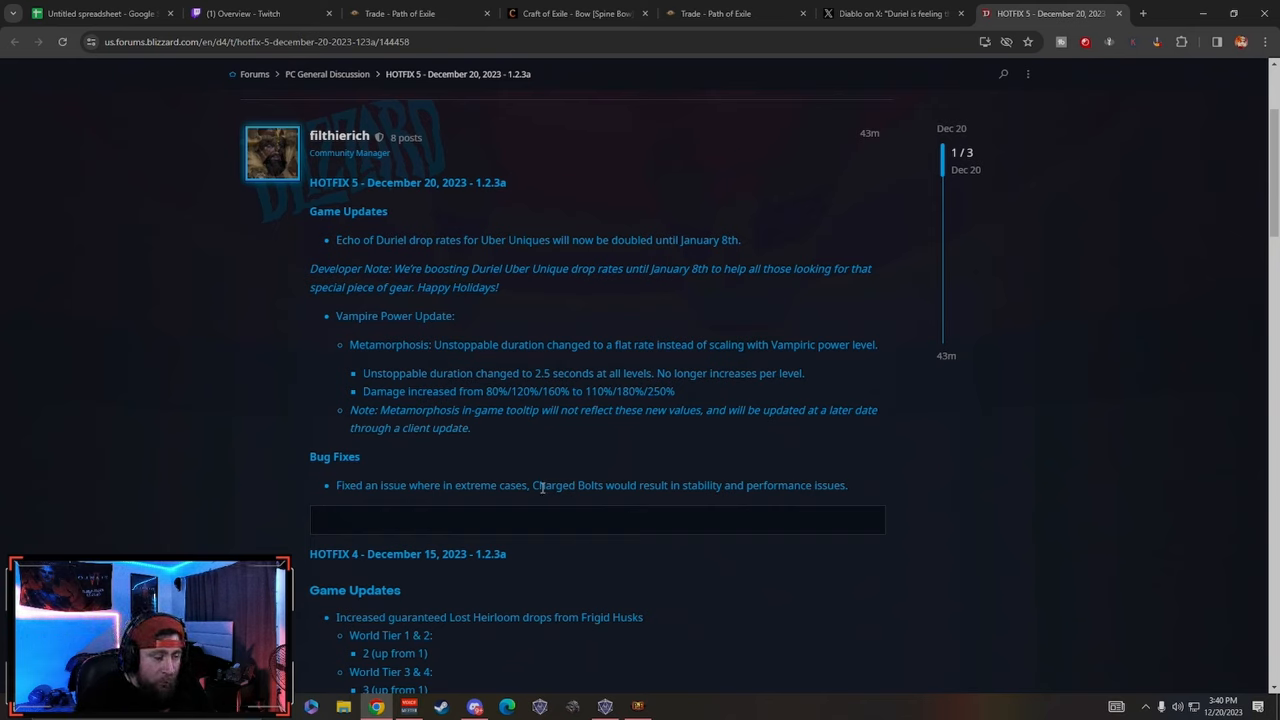
mouse_move(530, 478)
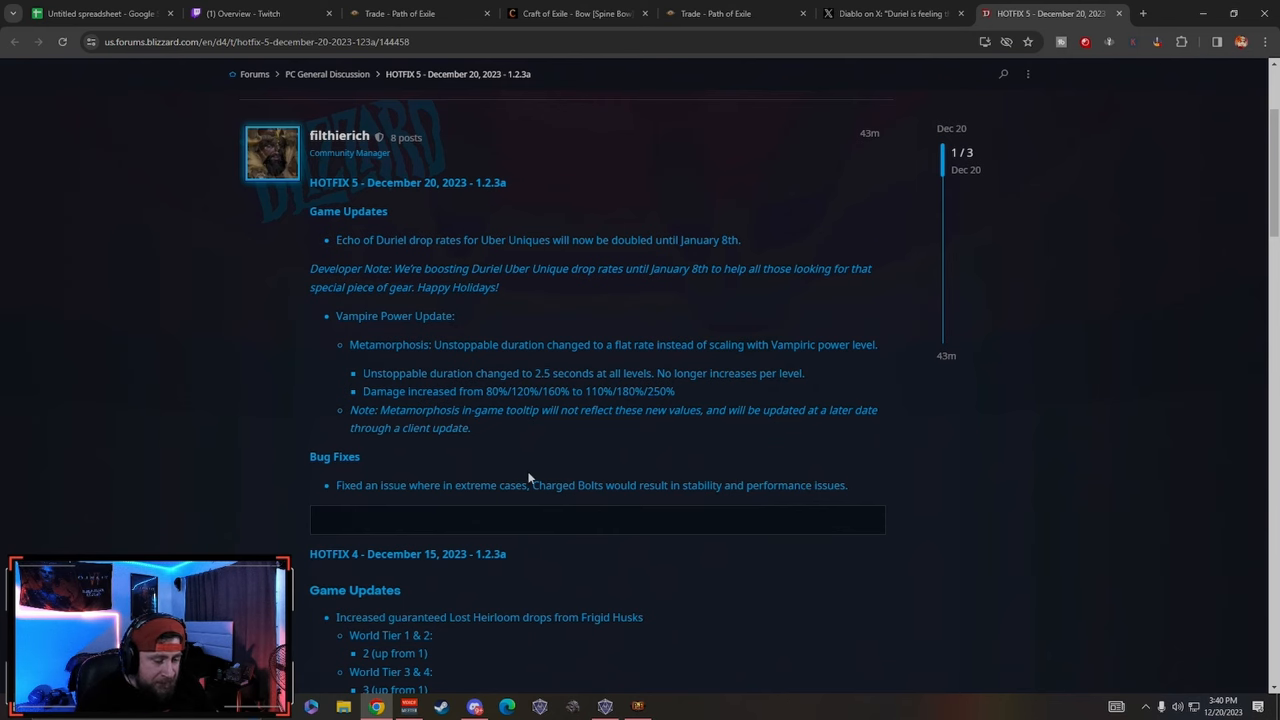
scroll("up", 3)
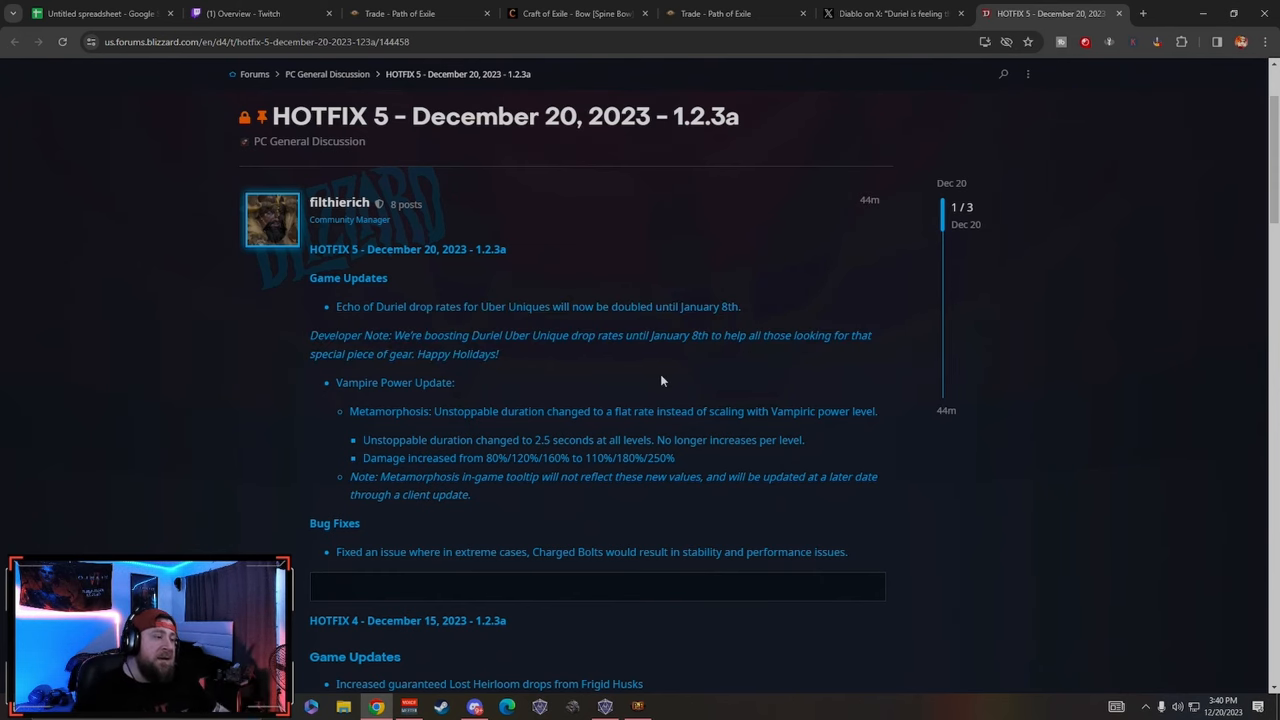
left_click(890, 13)
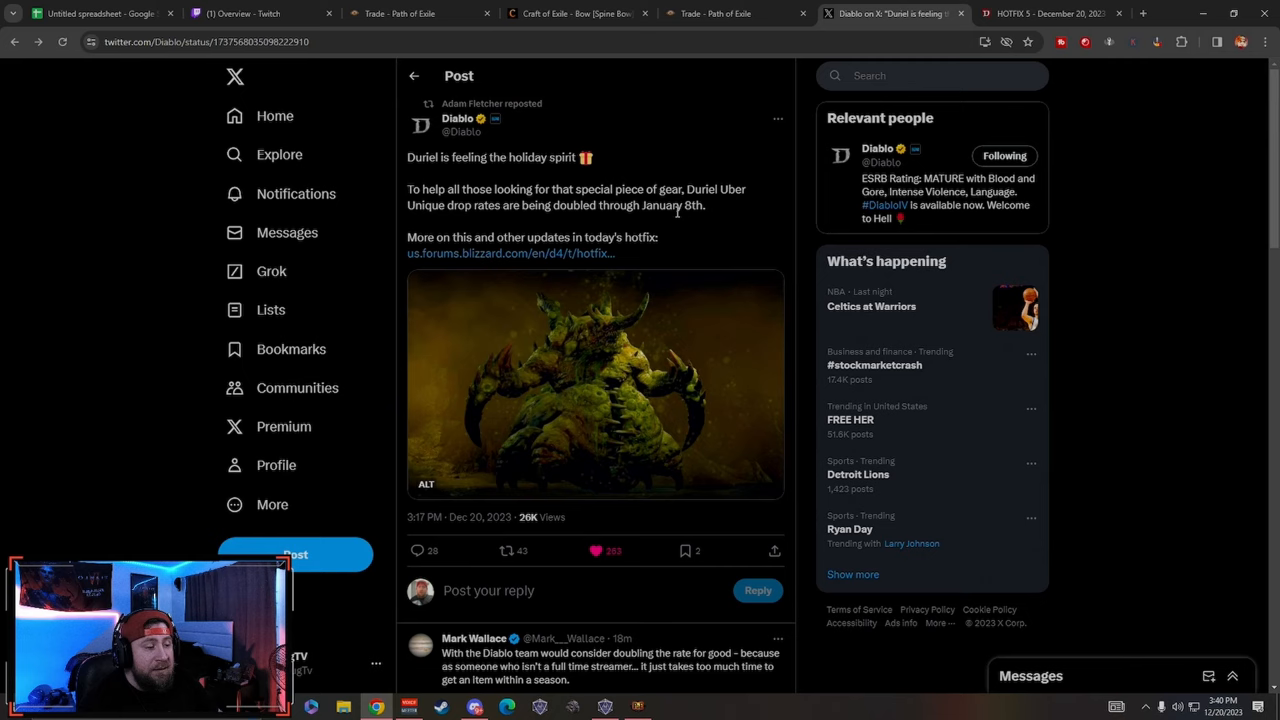
mouse_move(744, 213)
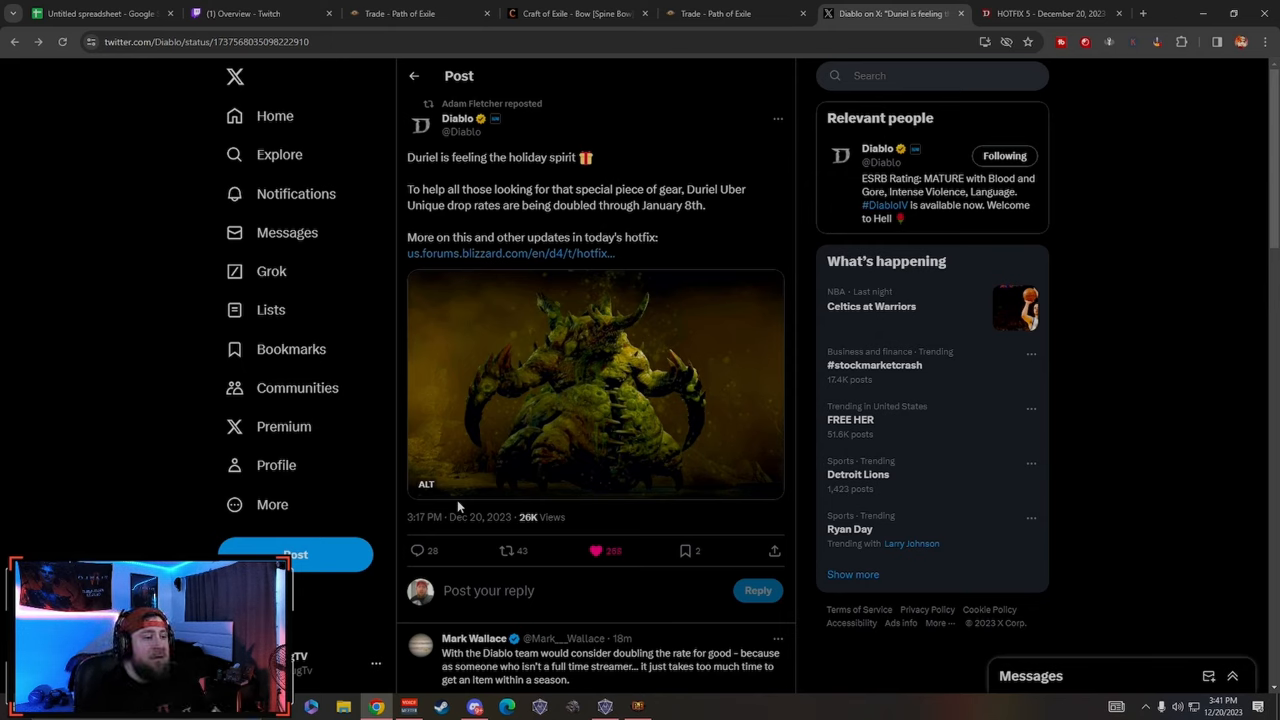
mouse_move(646, 156)
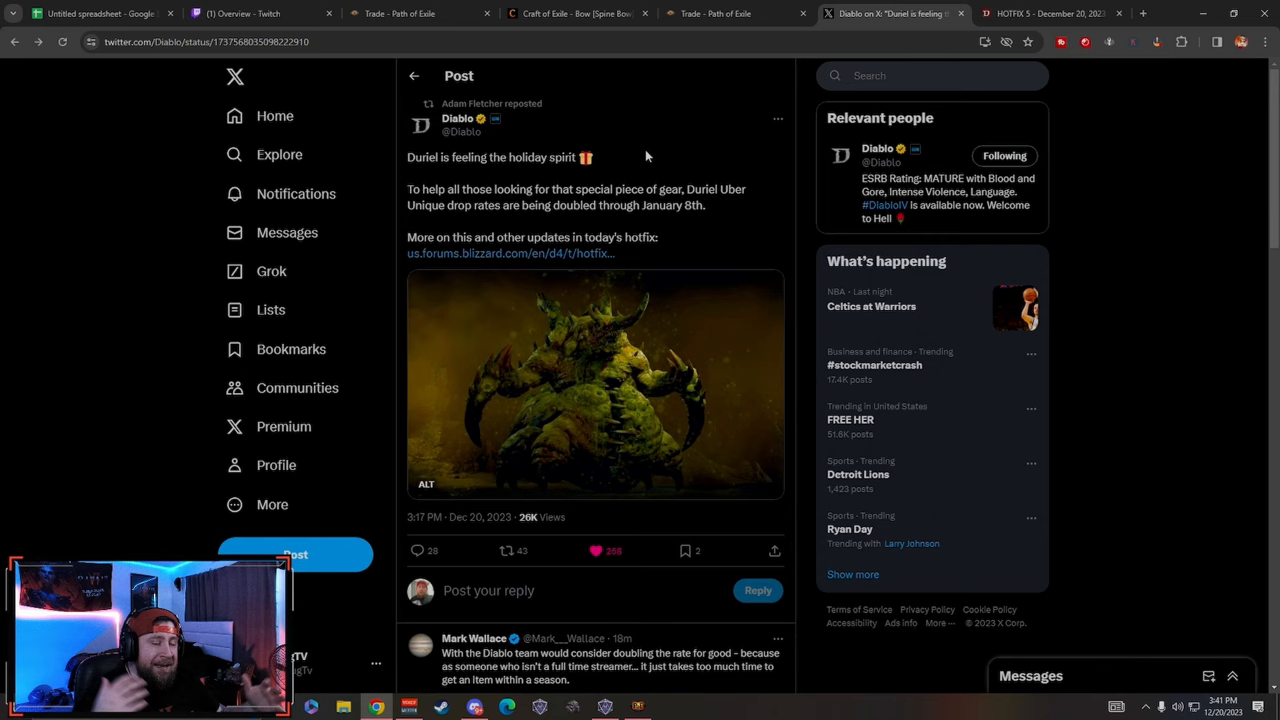